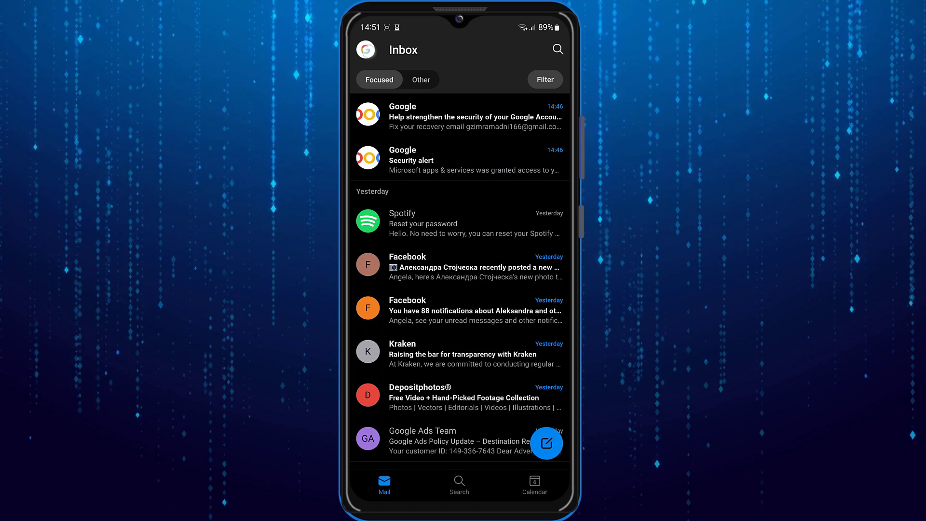
Open Outlook Settings from the account drawer's gear icon to see connected Google accounts
left_click(366, 50)
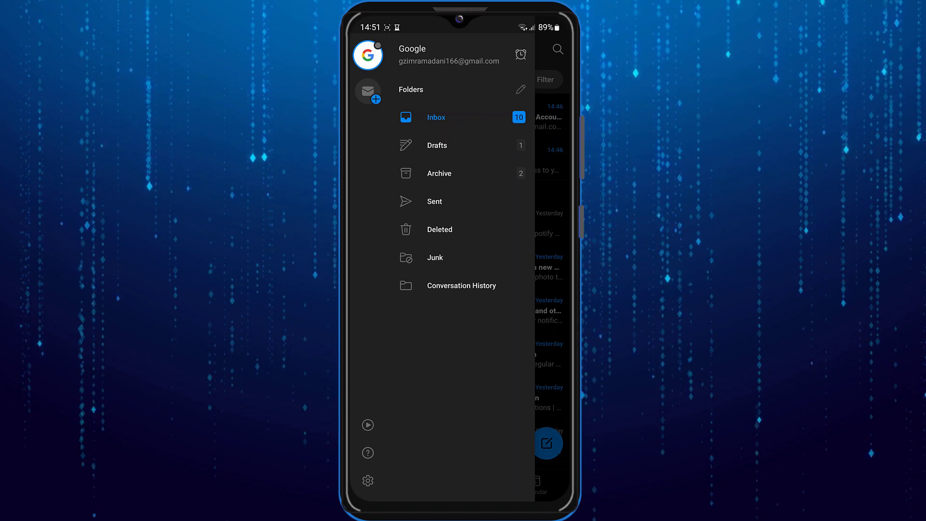
left_click(367, 481)
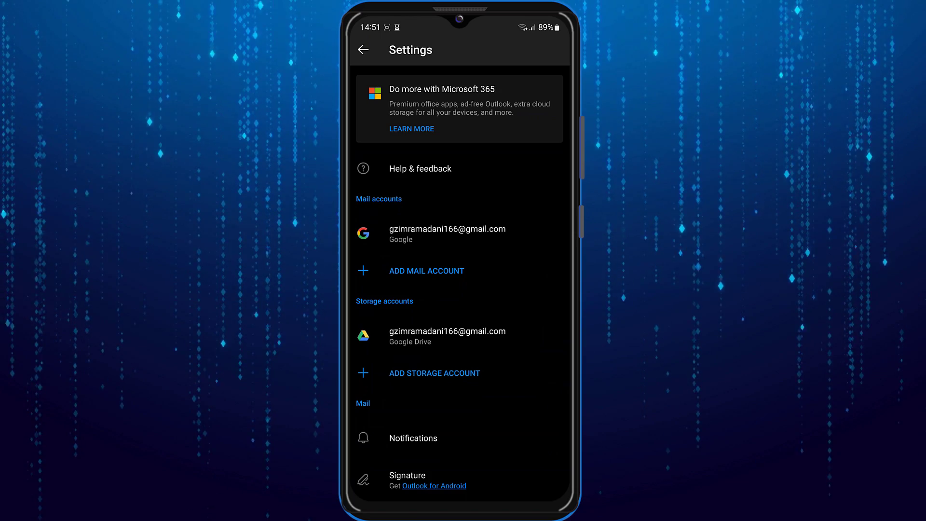
Open Account info for the Gmail address under Mail accounts
left_click(448, 234)
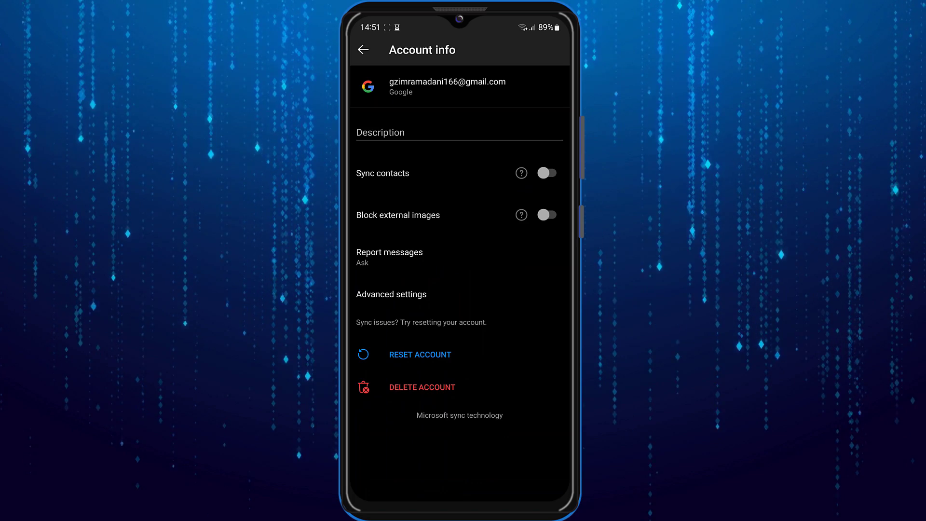
Delete the Gmail account from this device, confirming 'Delete from this device'
left_click(422, 387)
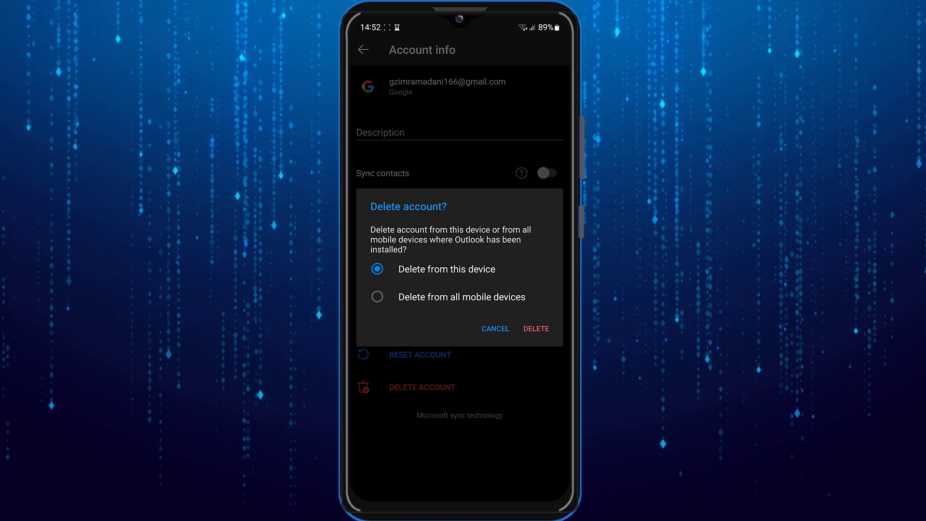
left_click(536, 328)
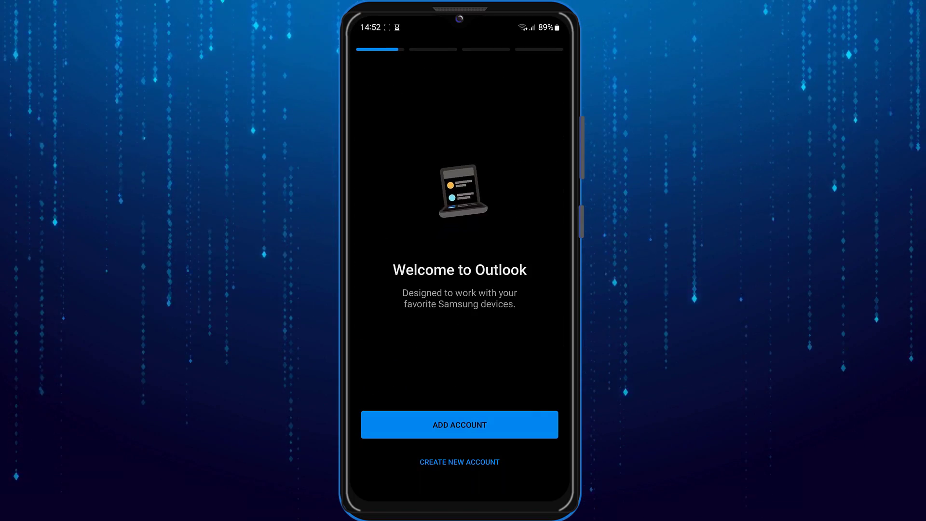
Swipe past the welcome cards and add a Google account through sign-in
scroll("left", 3)
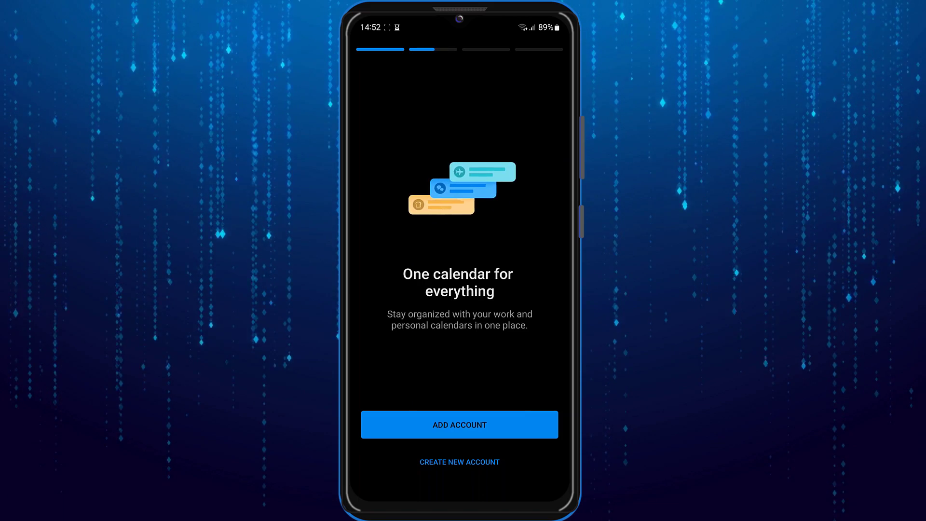
left_click(459, 424)
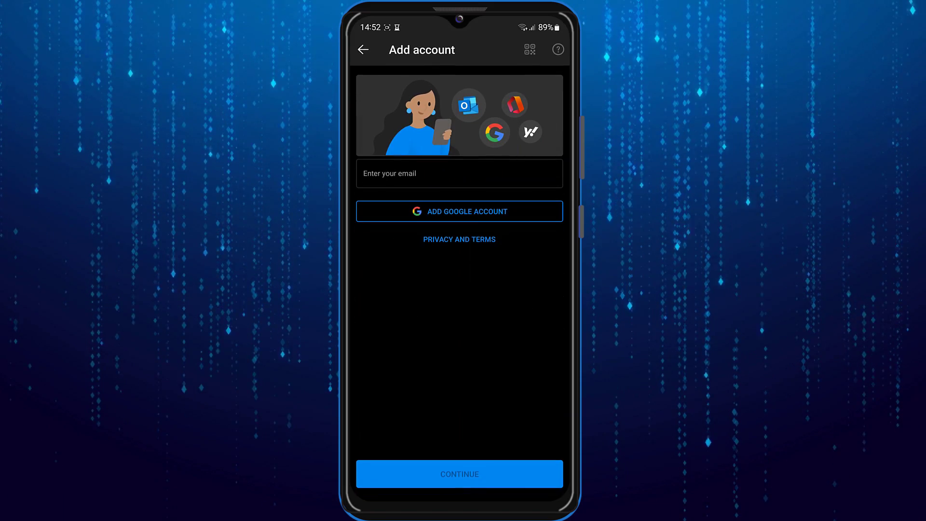
left_click(459, 211)
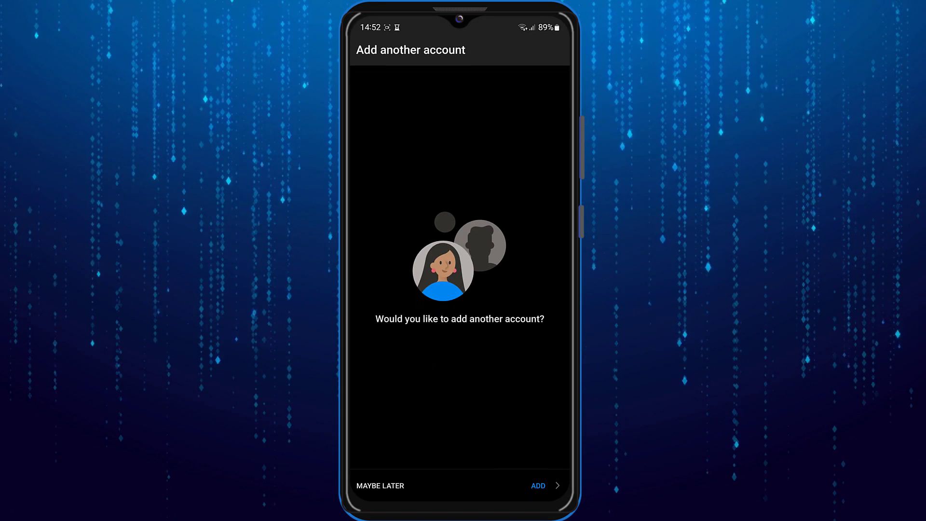
Choose 'Maybe later', then reopen Settings from the drawer to see the re-added Gmail account
left_click(380, 486)
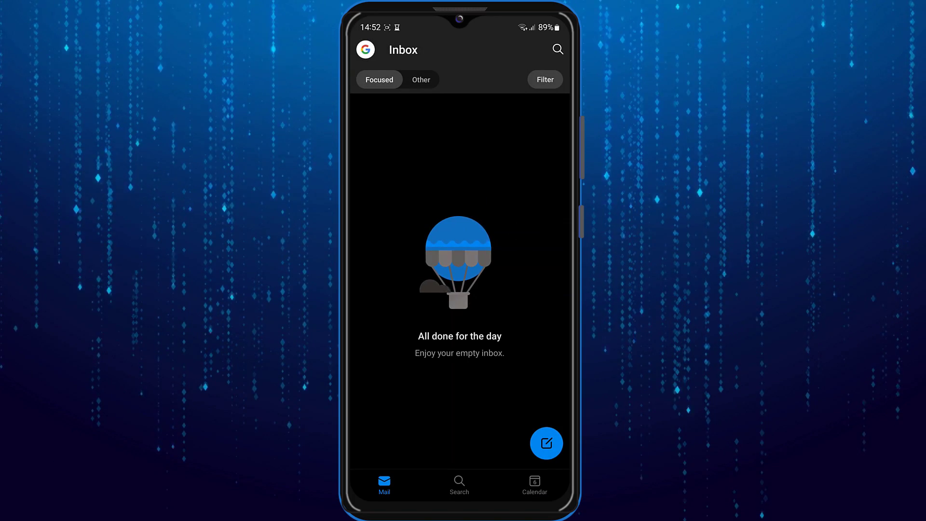
left_click(365, 49)
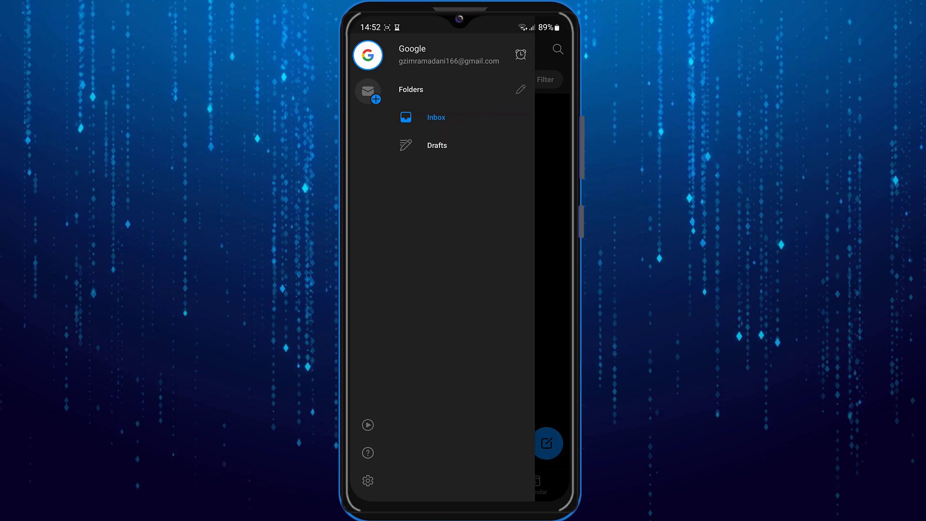
left_click(368, 481)
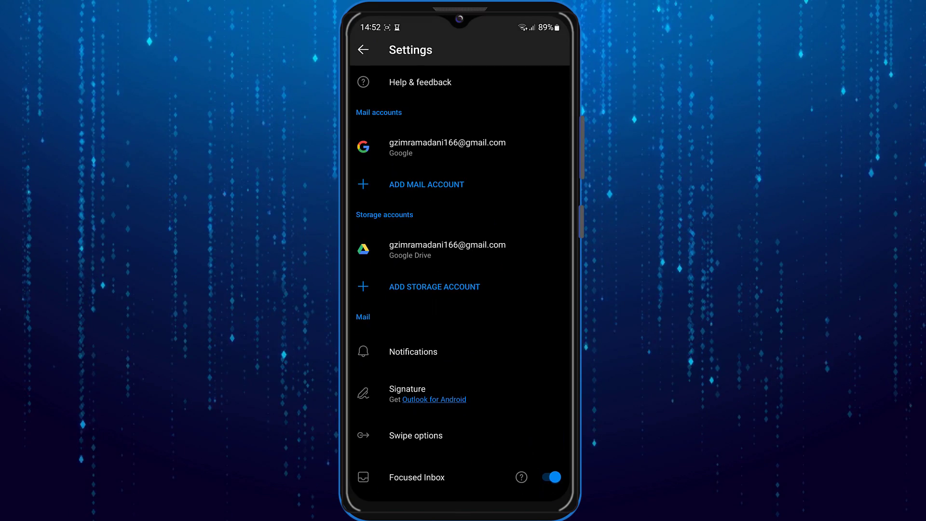